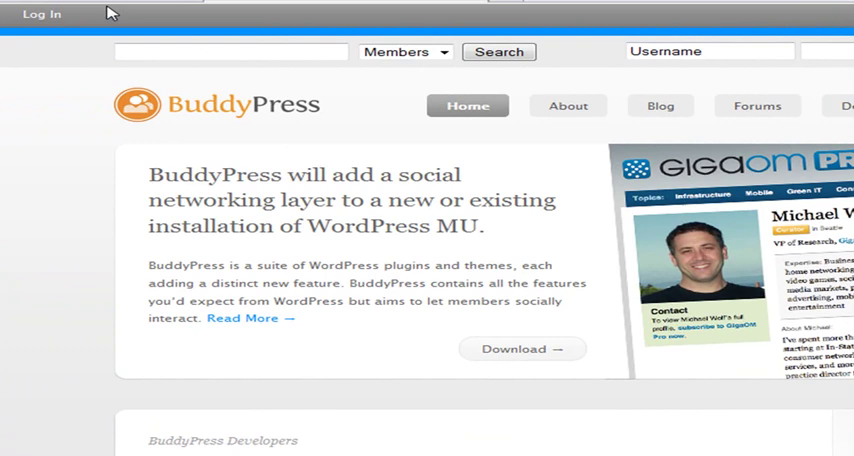
- Log in to the Dancing Lawn site's admin area with the admin credentials
{"action": "left_click", "coordinate": [42, 14]}
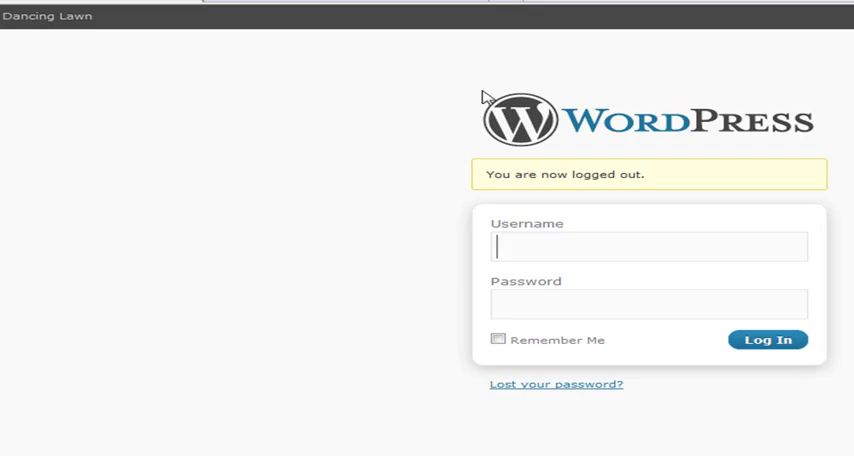
{"action": "mouse_move", "coordinate": [718, 286]}
{"action": "type", "text": "admin"}
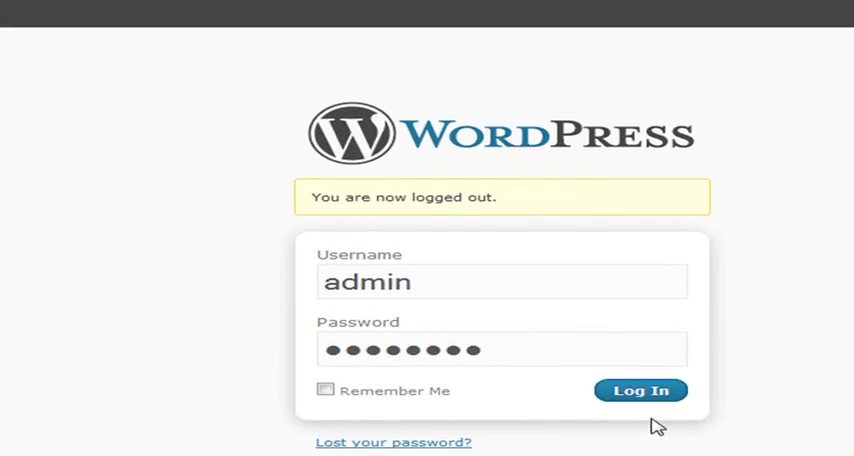
{"action": "left_click", "coordinate": [640, 390]}
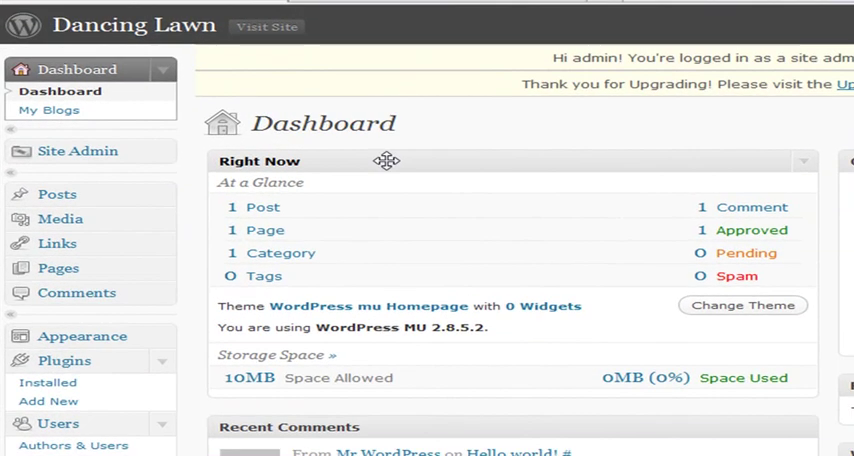
{"action": "mouse_move", "coordinate": [119, 314]}
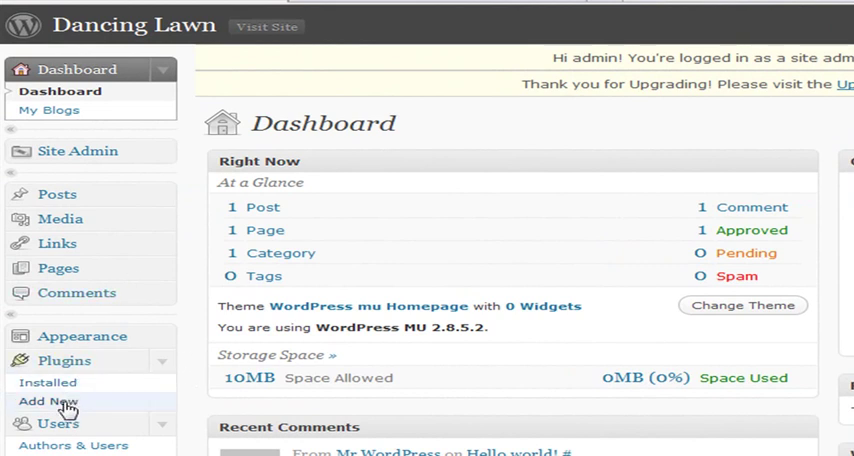
- Search Add New plugins for 'buddypress' and scroll through the matching results
{"action": "left_click", "coordinate": [51, 401]}
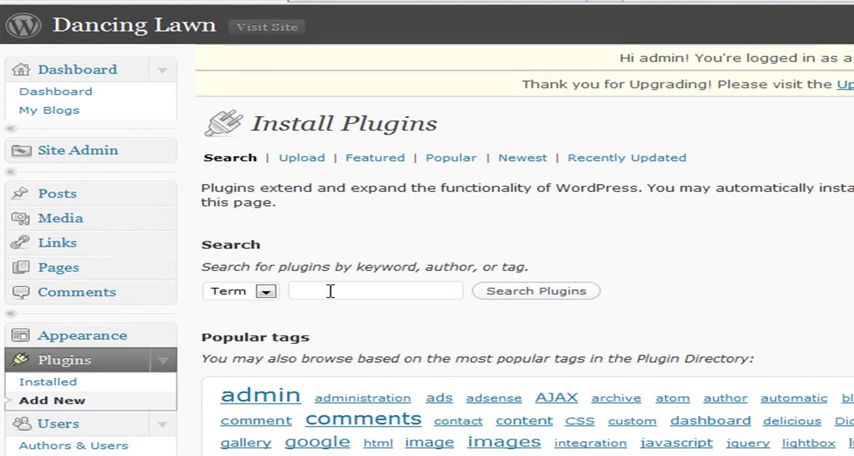
{"action": "type", "text": "buddypress"}
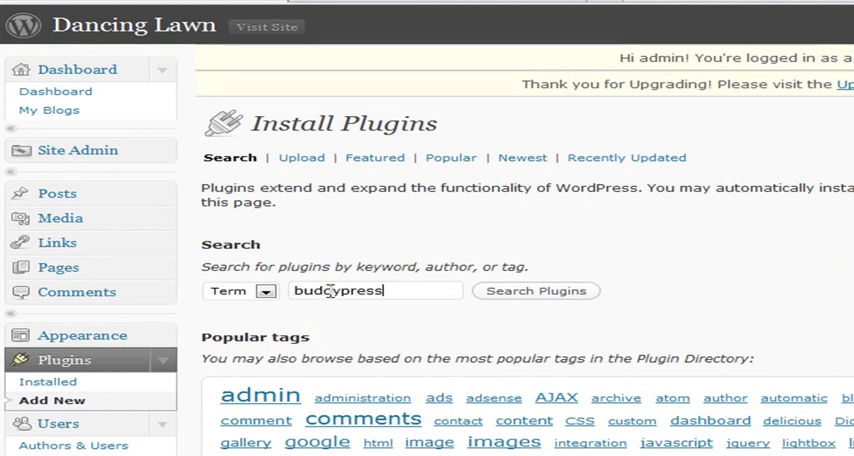
{"action": "type", "text": "uddypress"}
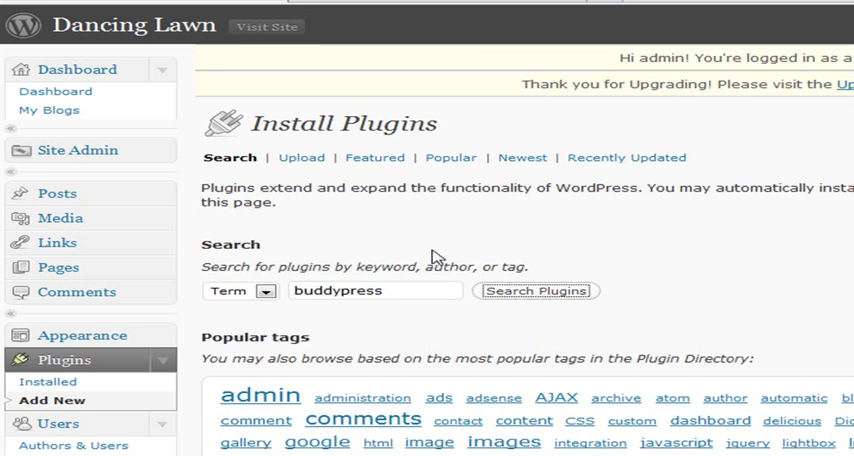
{"action": "left_click", "coordinate": [536, 291]}
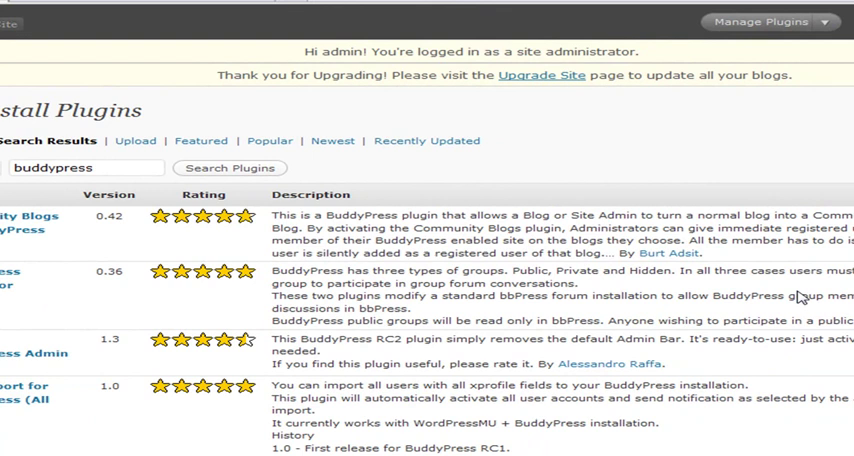
{"action": "scroll", "scroll_direction": "down", "scroll_amount": 3}
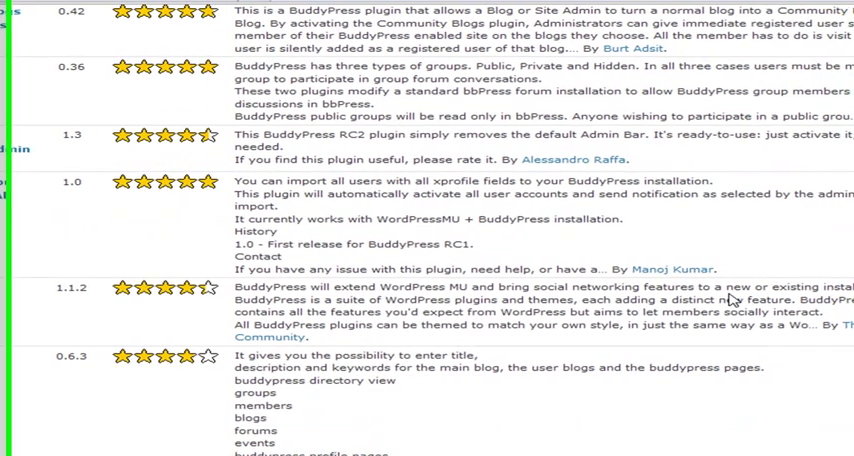
{"action": "scroll", "scroll_direction": "down", "scroll_amount": 3}
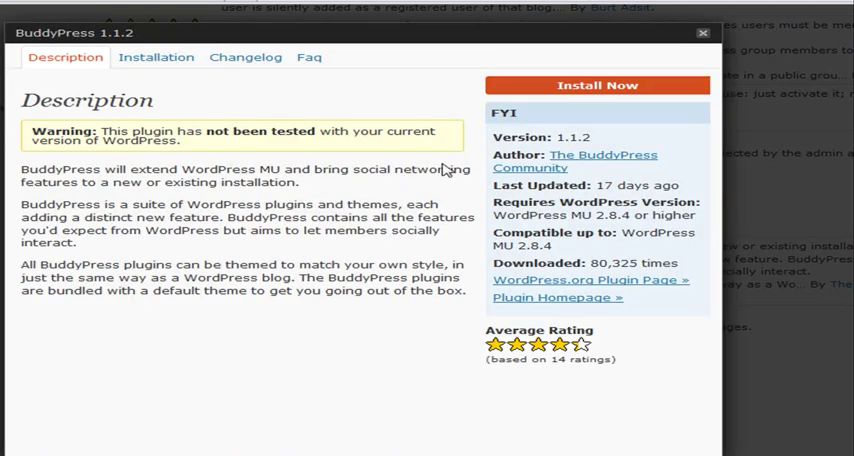
{"action": "mouse_move", "coordinate": [618, 85]}
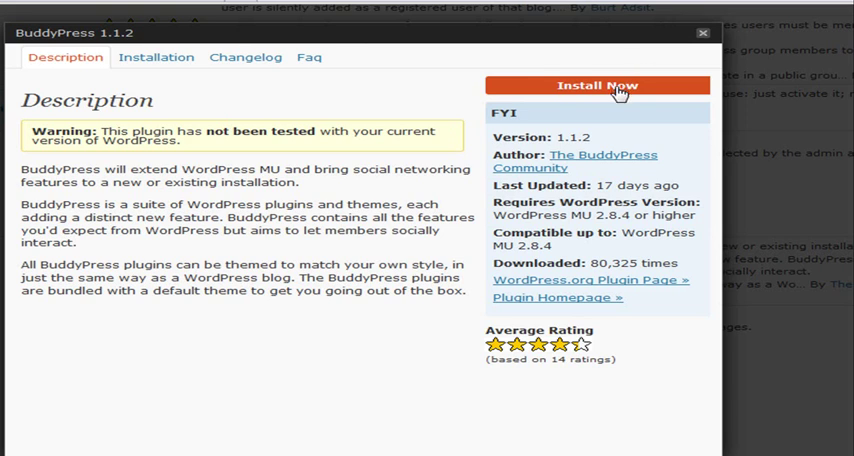
- Install BuddyPress 1.1.2 from its details window and activate the plugin
{"action": "left_click", "coordinate": [597, 85]}
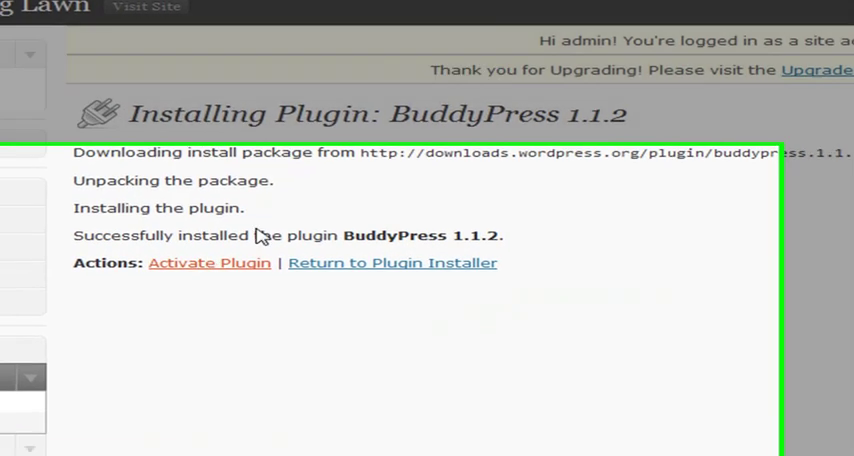
{"action": "left_click", "coordinate": [209, 263]}
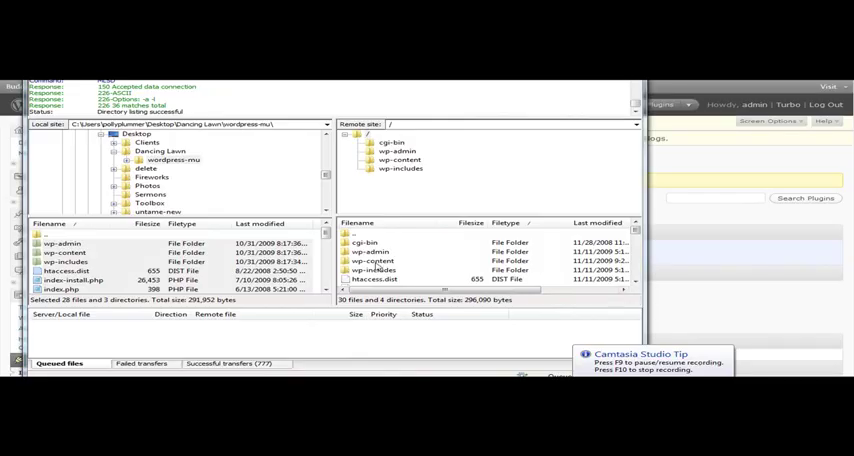
- Browse the remote pane into wp-content/plugins to reveal the buddypress folder
{"action": "left_click", "coordinate": [375, 260]}
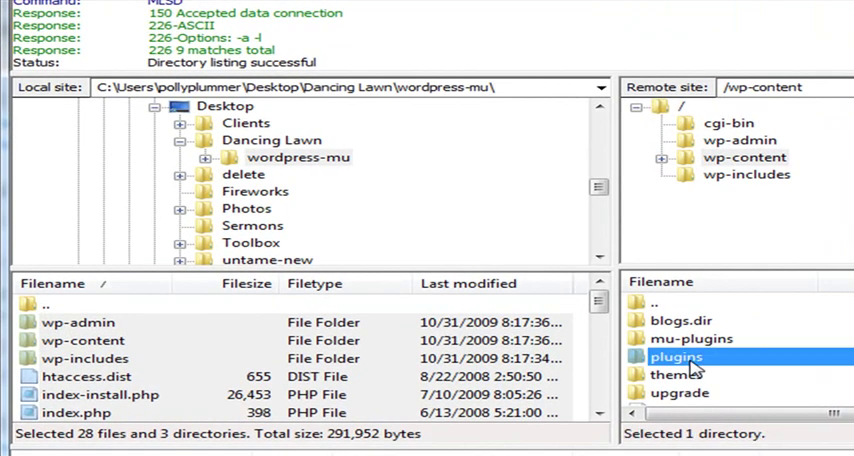
{"action": "double_click", "coordinate": [677, 357]}
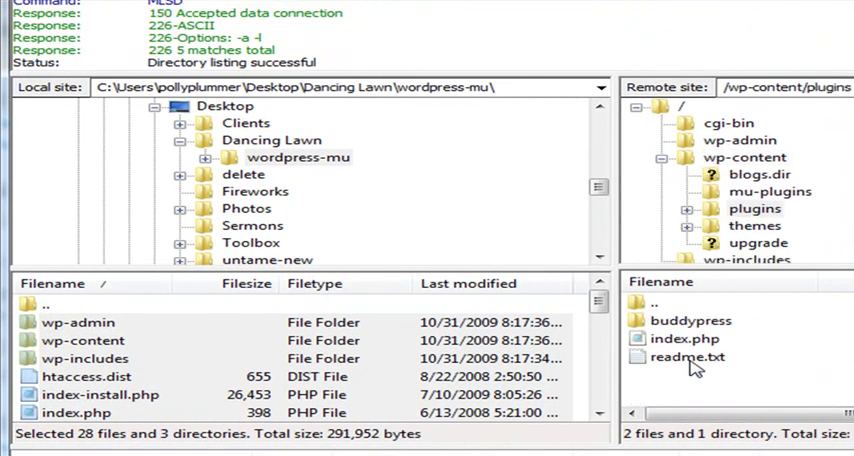
{"action": "mouse_move", "coordinate": [693, 325]}
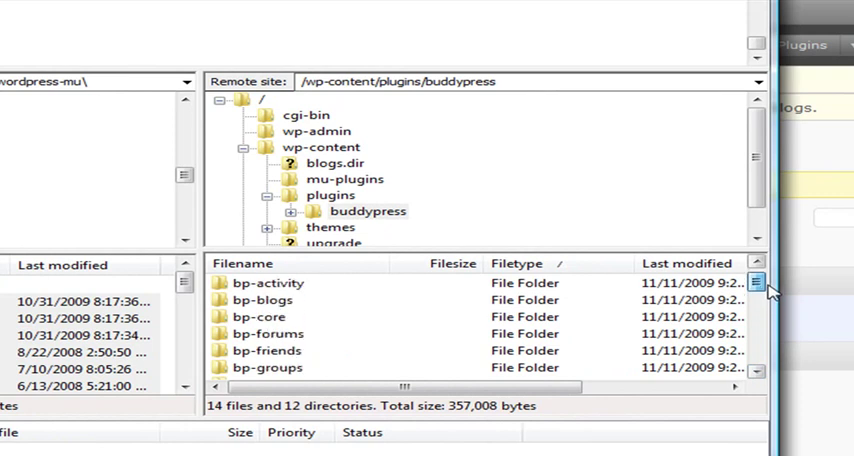
- Go into buddypress/bp-themes on the server, showing bp-default and bp-sn-parent
{"action": "scroll", "scroll_direction": "down", "scroll_amount": 3}
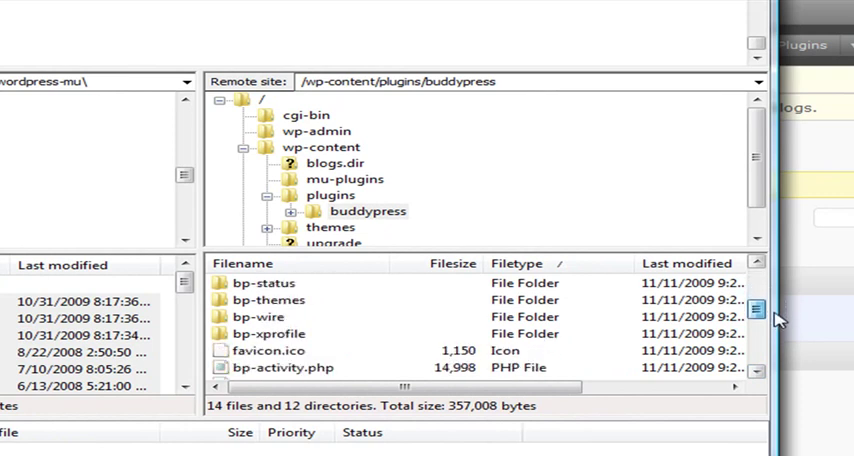
{"action": "left_click", "coordinate": [268, 300]}
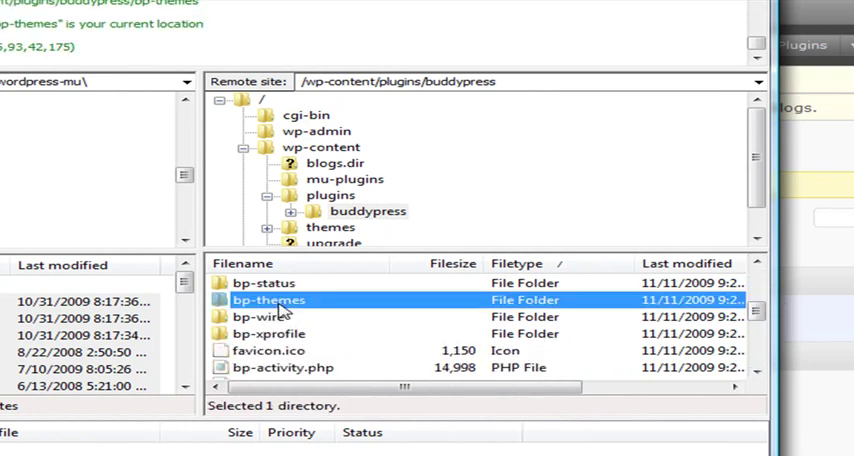
{"action": "double_click", "coordinate": [269, 299]}
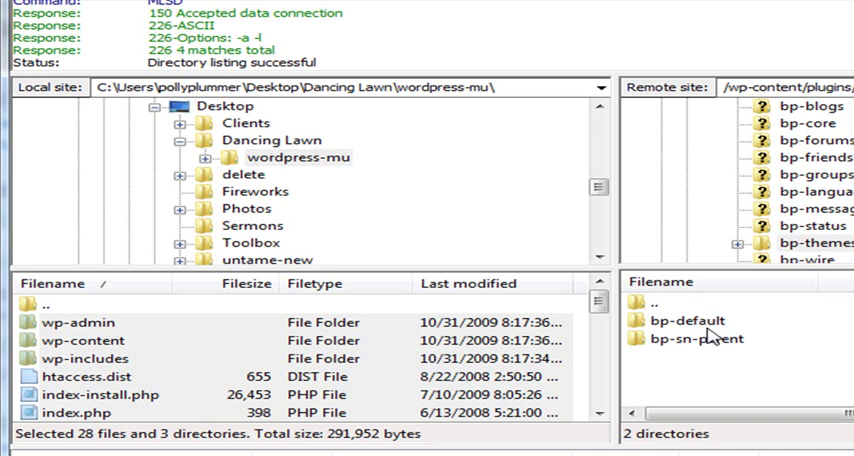
{"action": "mouse_move", "coordinate": [708, 338]}
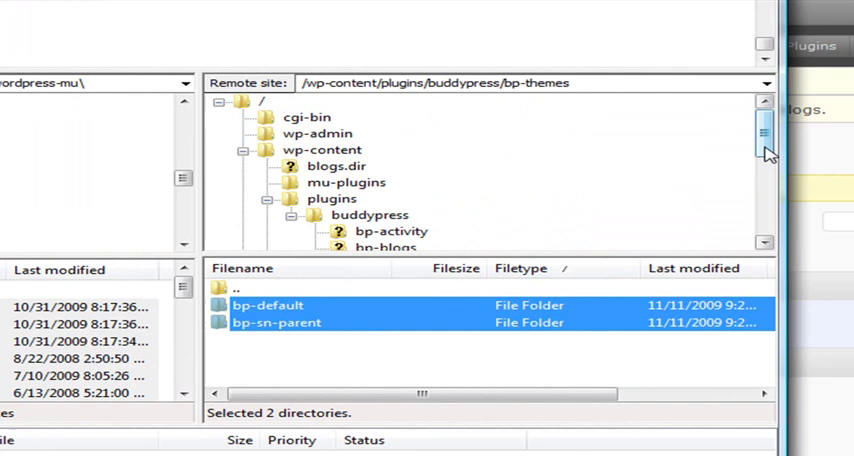
{"action": "scroll", "scroll_direction": "down", "scroll_amount": 3}
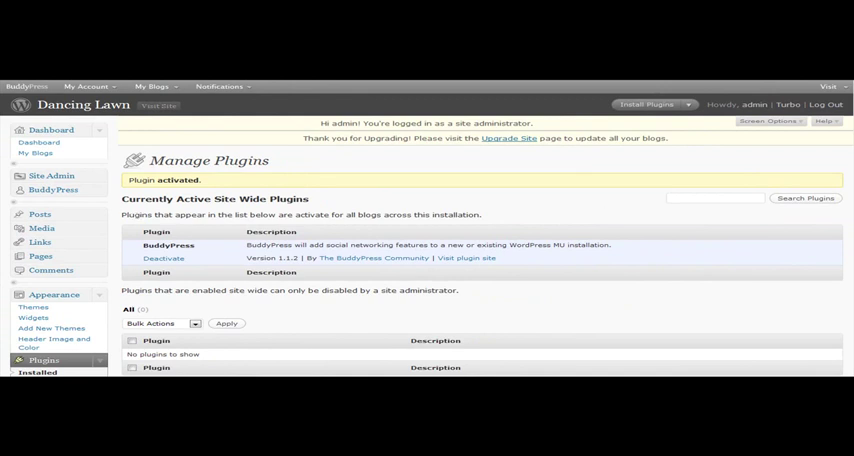
- Activate BuddyPress site wide from the Site Admin Plugins list
{"action": "scroll", "scroll_direction": "down", "scroll_amount": 3}
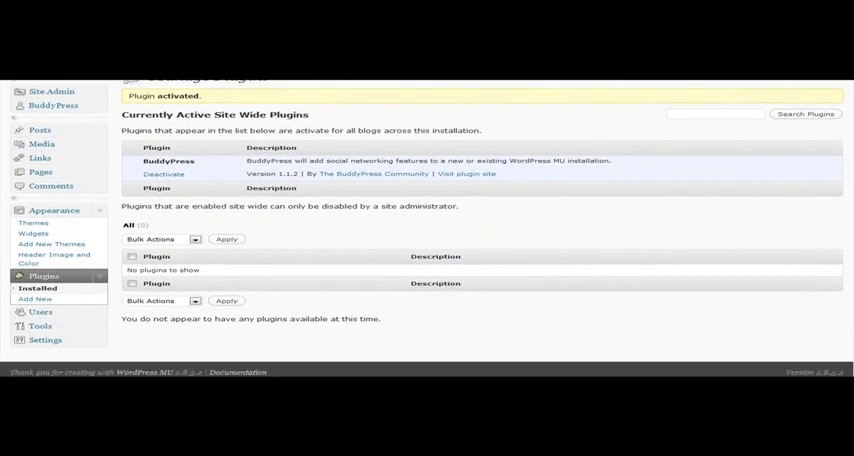
{"action": "mouse_move", "coordinate": [33, 233]}
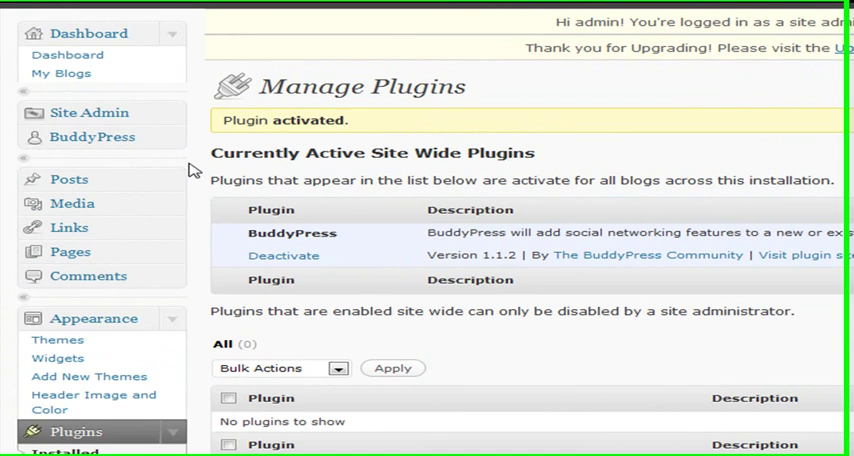
{"action": "left_click", "coordinate": [90, 112]}
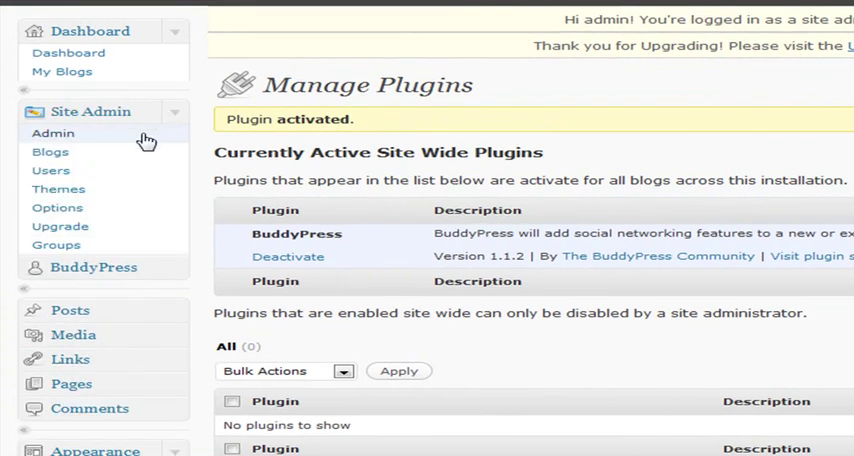
{"action": "mouse_move", "coordinate": [52, 170]}
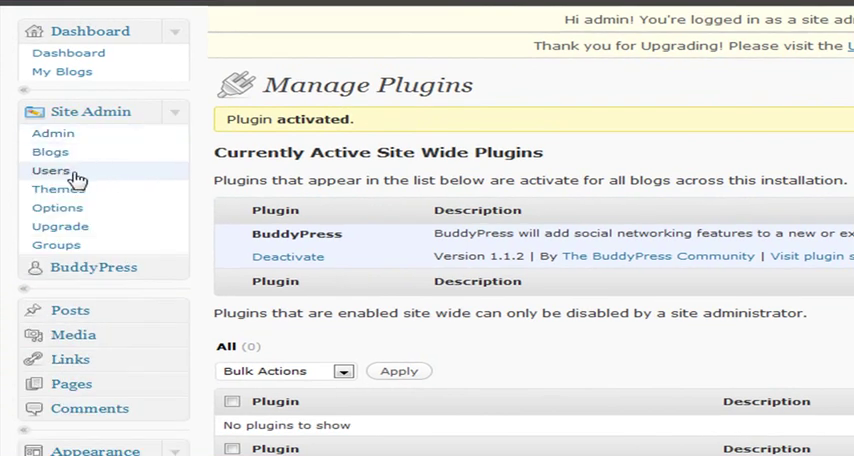
{"action": "mouse_move", "coordinate": [58, 188]}
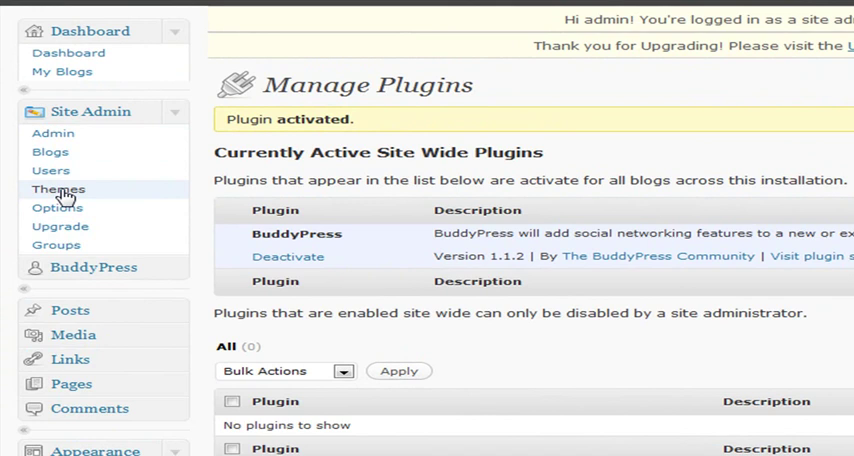
- Set BuddyPress Default to Yes in Site Themes and save, enabling three of five themes
{"action": "left_click", "coordinate": [58, 189]}
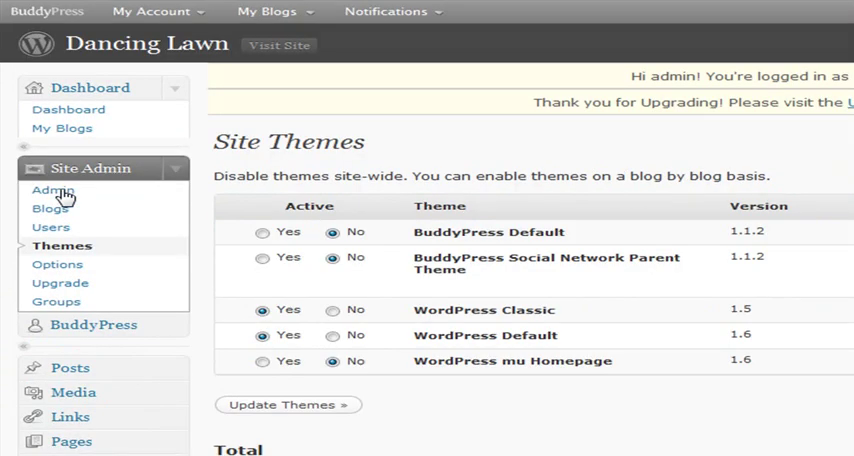
{"action": "mouse_move", "coordinate": [477, 249]}
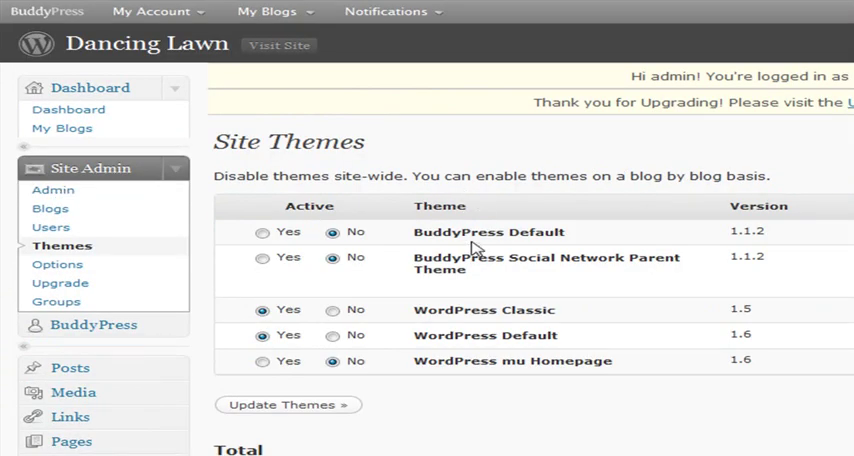
{"action": "left_click", "coordinate": [261, 232]}
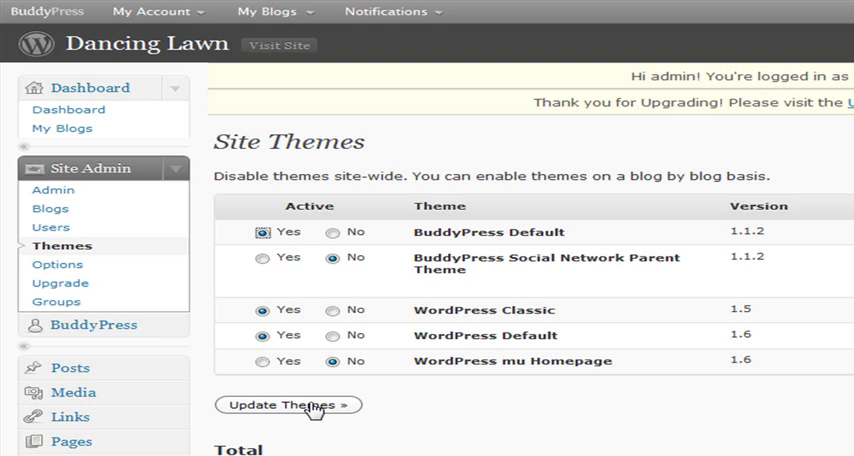
{"action": "left_click", "coordinate": [288, 405]}
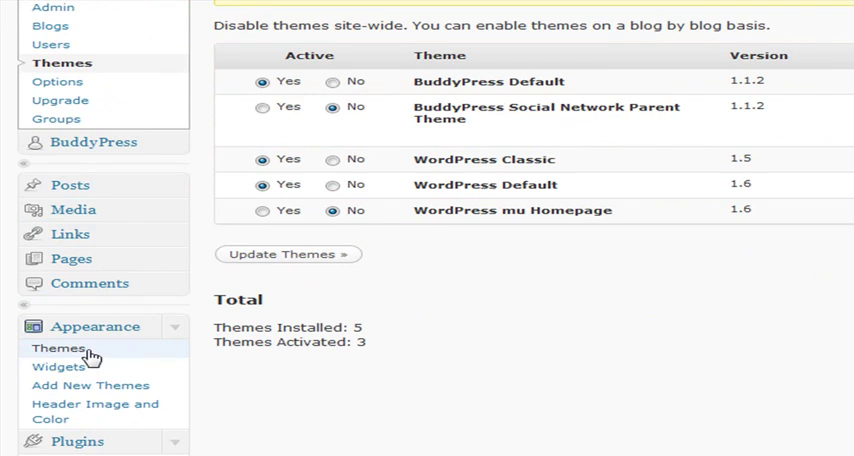
- Activate BuddyPress Default 1.1.2 as the Dancing Lawn blog's current theme
{"action": "left_click", "coordinate": [53, 347]}
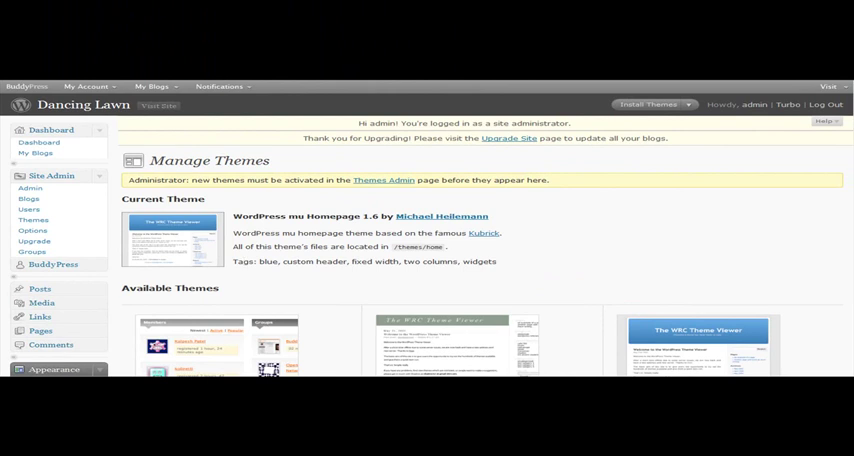
{"action": "scroll", "scroll_direction": "down", "scroll_amount": 3}
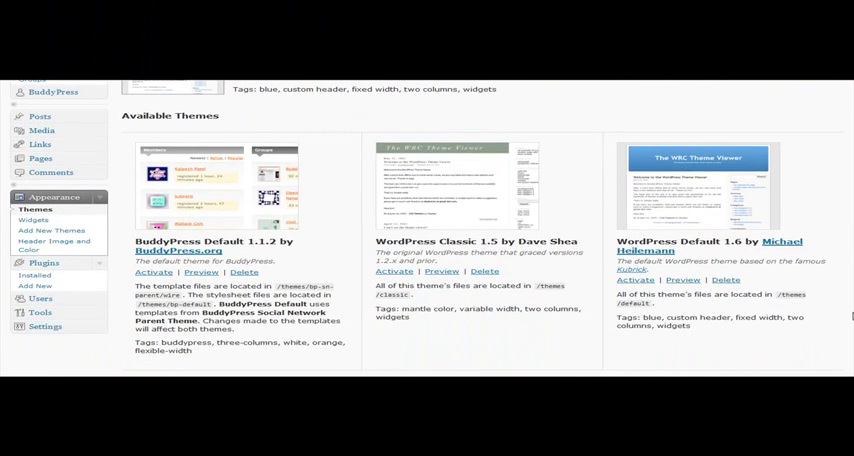
{"action": "scroll", "scroll_direction": "down", "scroll_amount": 3}
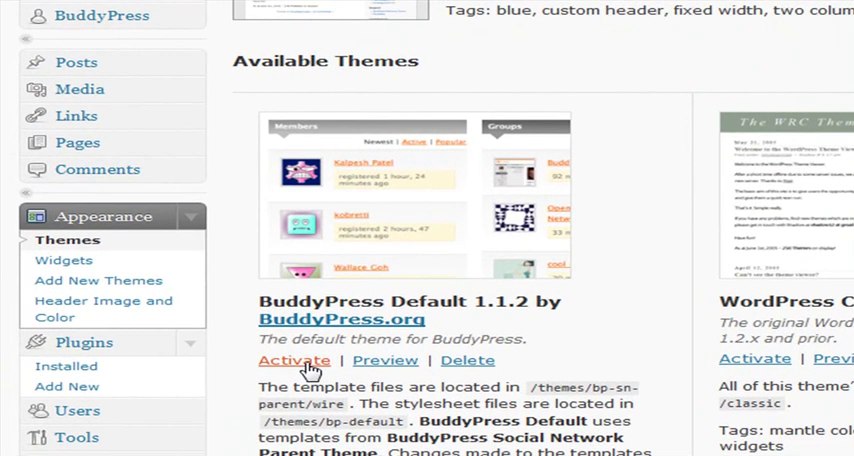
{"action": "left_click", "coordinate": [294, 360]}
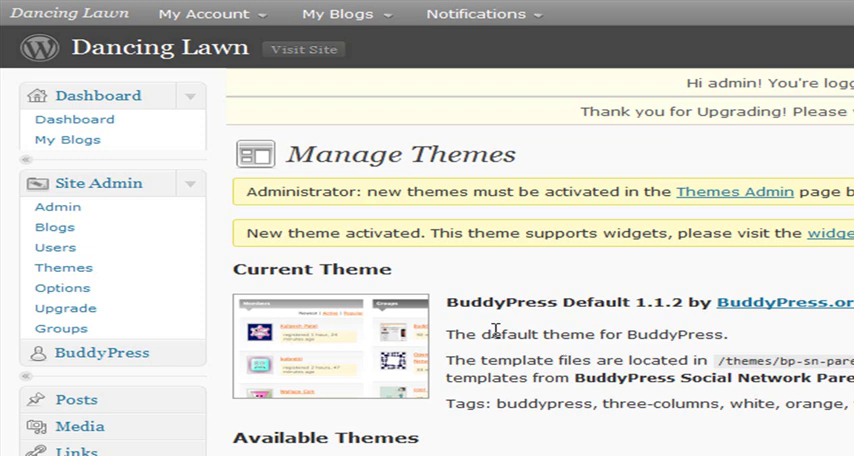
{"action": "mouse_move", "coordinate": [470, 330]}
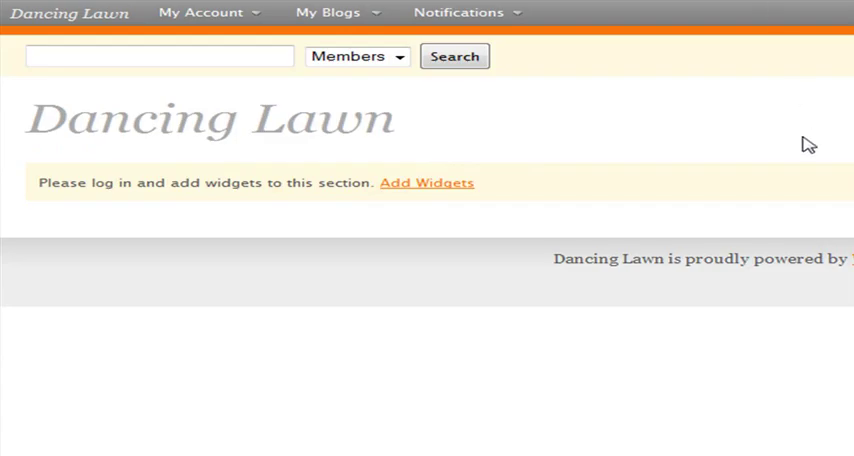
{"action": "mouse_move", "coordinate": [783, 434]}
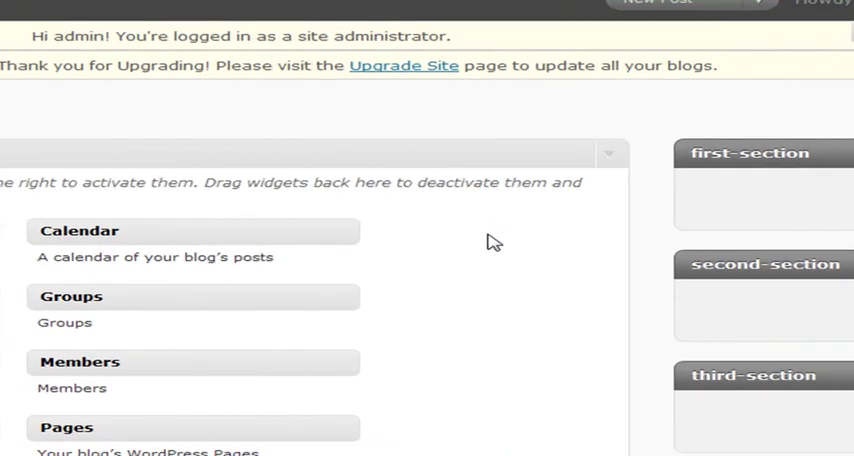
{"action": "mouse_move", "coordinate": [380, 232]}
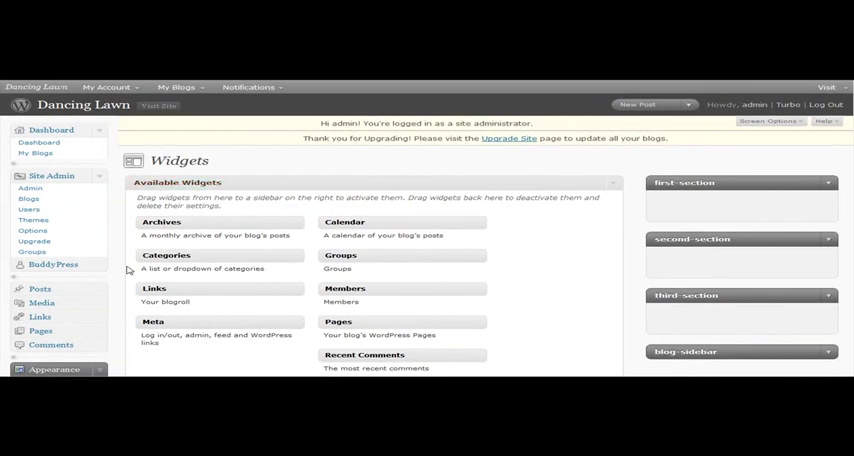
- Scroll Available Widgets to find Site Wide Activity, Welcome and Who's Online Avatars
{"action": "scroll", "scroll_direction": "down", "scroll_amount": 3}
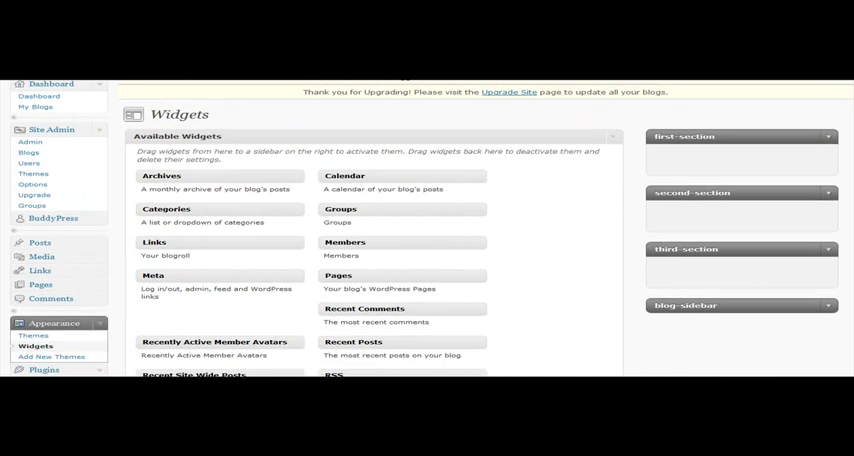
{"action": "scroll", "scroll_direction": "down", "scroll_amount": 3}
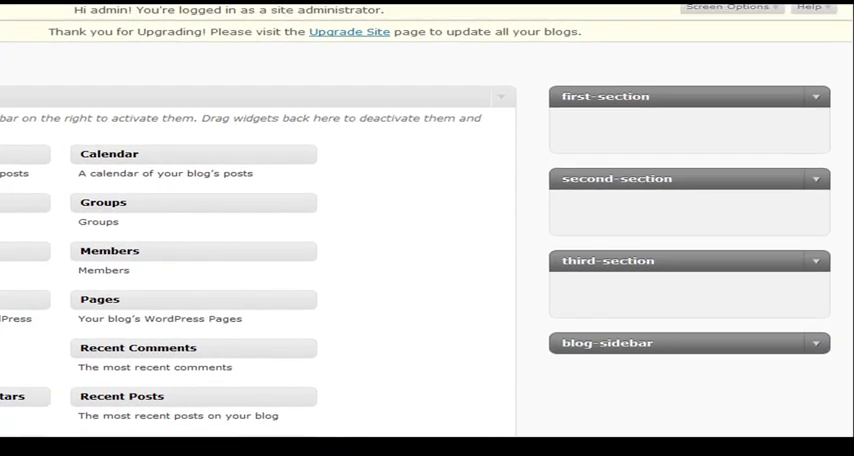
{"action": "scroll", "scroll_direction": "down", "scroll_amount": 3}
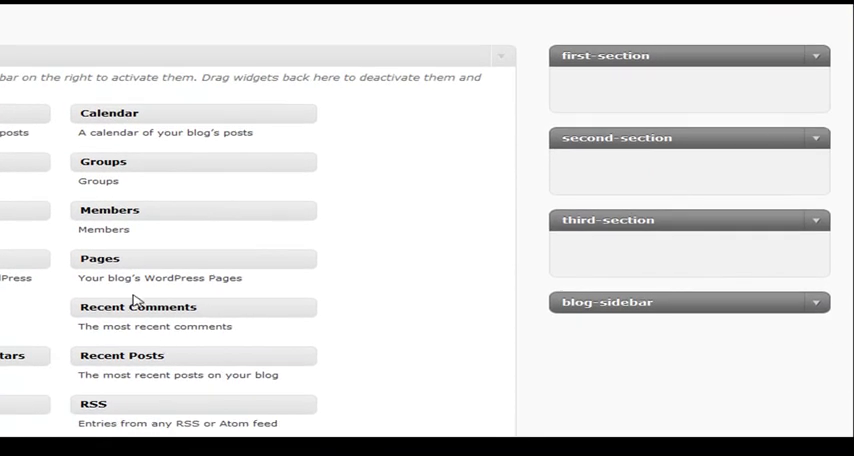
{"action": "scroll", "scroll_direction": "down", "scroll_amount": 3}
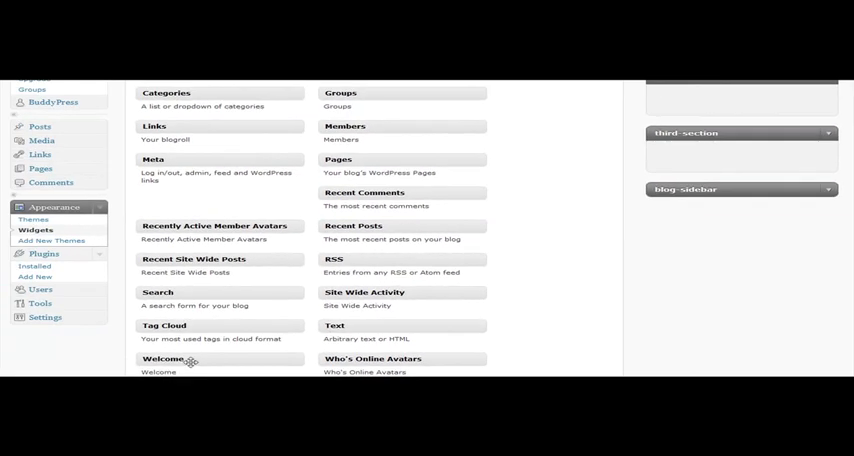
- Add a 'Welcome to Dancing Lawn!' Welcome widget, plus Groups in the third section
{"action": "left_click_drag", "start_coordinate": [188, 360], "coordinate": [693, 107]}
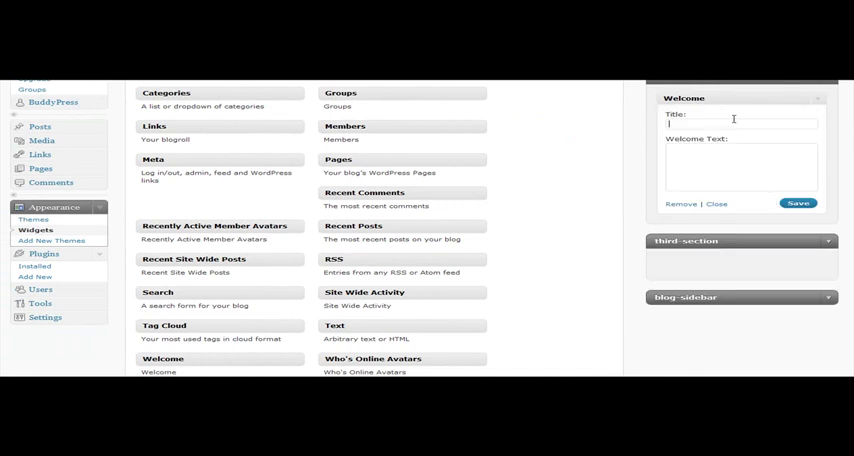
{"action": "type", "text": "Welcome to Dancing Lawn!"}
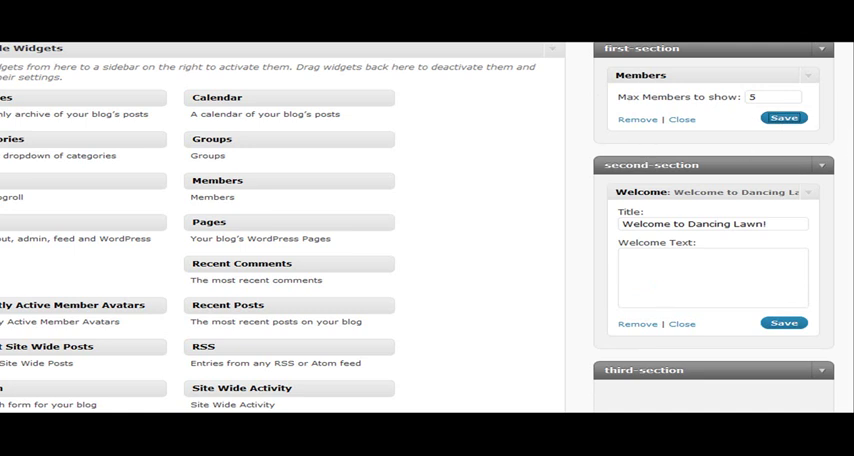
{"action": "scroll", "scroll_direction": "down", "scroll_amount": 3}
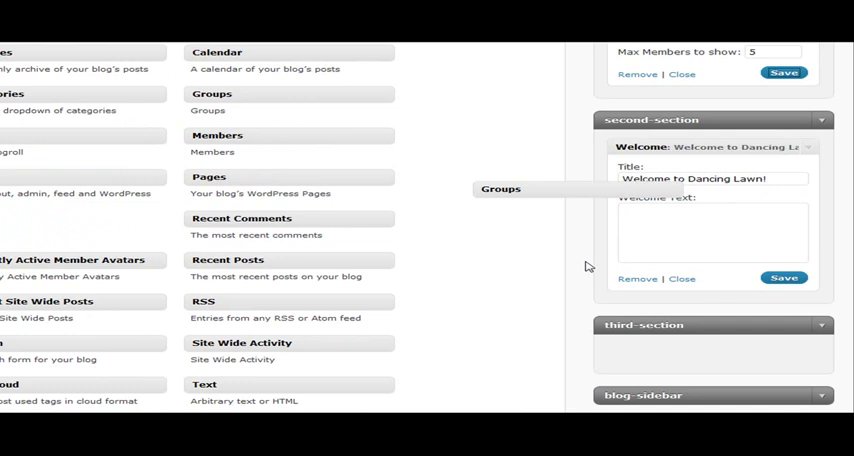
{"action": "left_click_drag", "start_coordinate": [500, 188], "coordinate": [642, 350]}
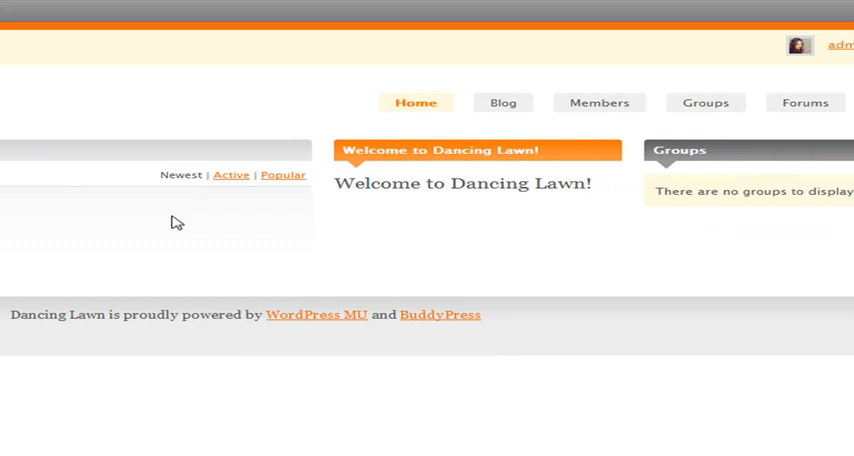
{"action": "mouse_move", "coordinate": [153, 223]}
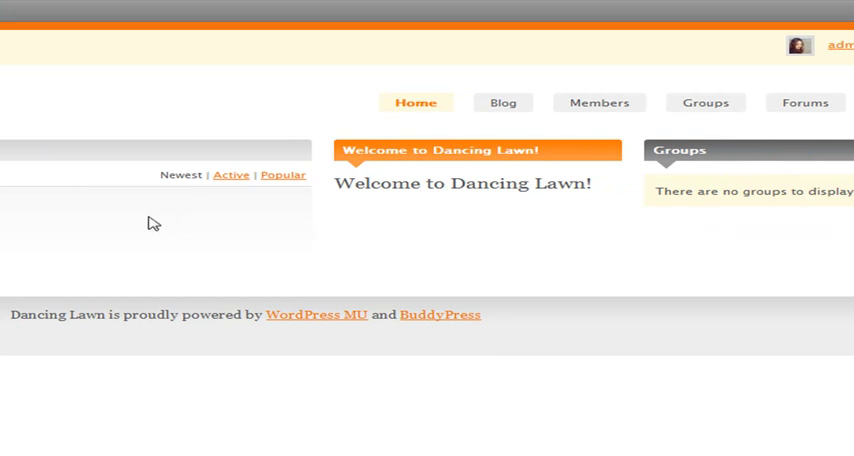